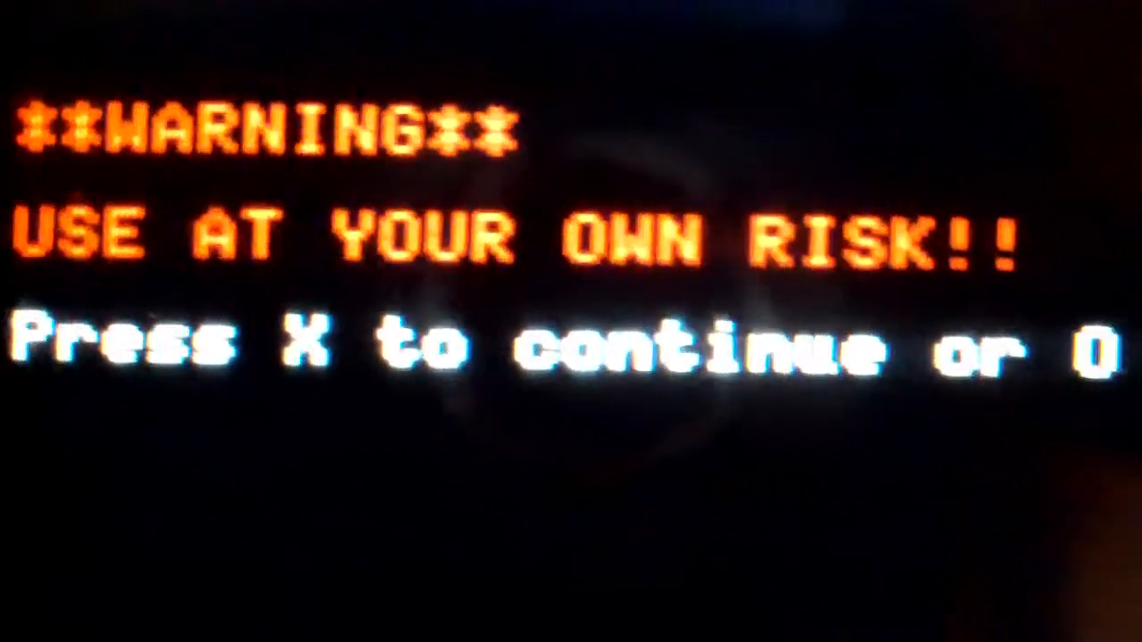
Acknowledge the 'USE AT YOUR OWN RISK' warning with X to proceed
{"action": "key", "text": "x"}
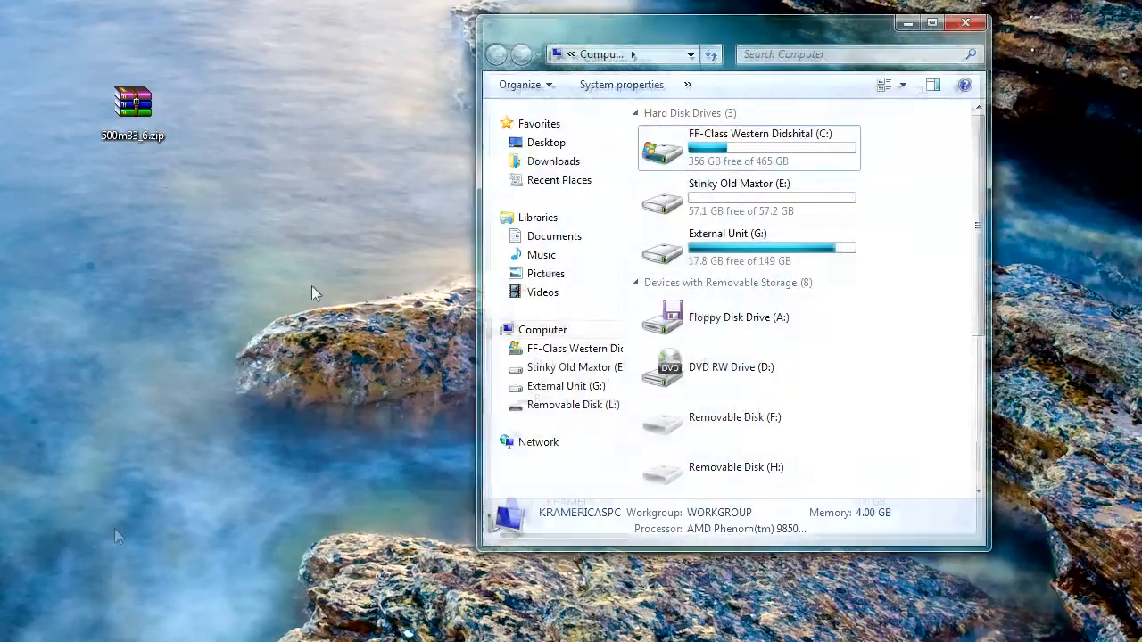
Navigate into Removable Disk (L:) \ PSP \ GAME on the memory stick
{"action": "scroll", "scroll_direction": "down", "scroll_amount": 3}
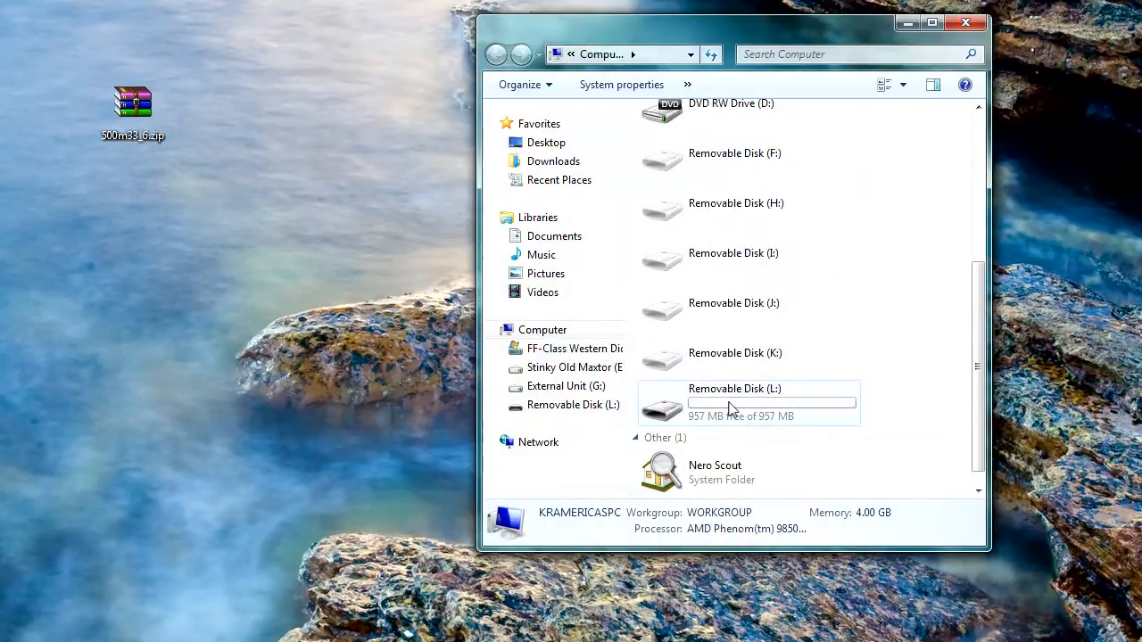
{"action": "double_click", "coordinate": [735, 401]}
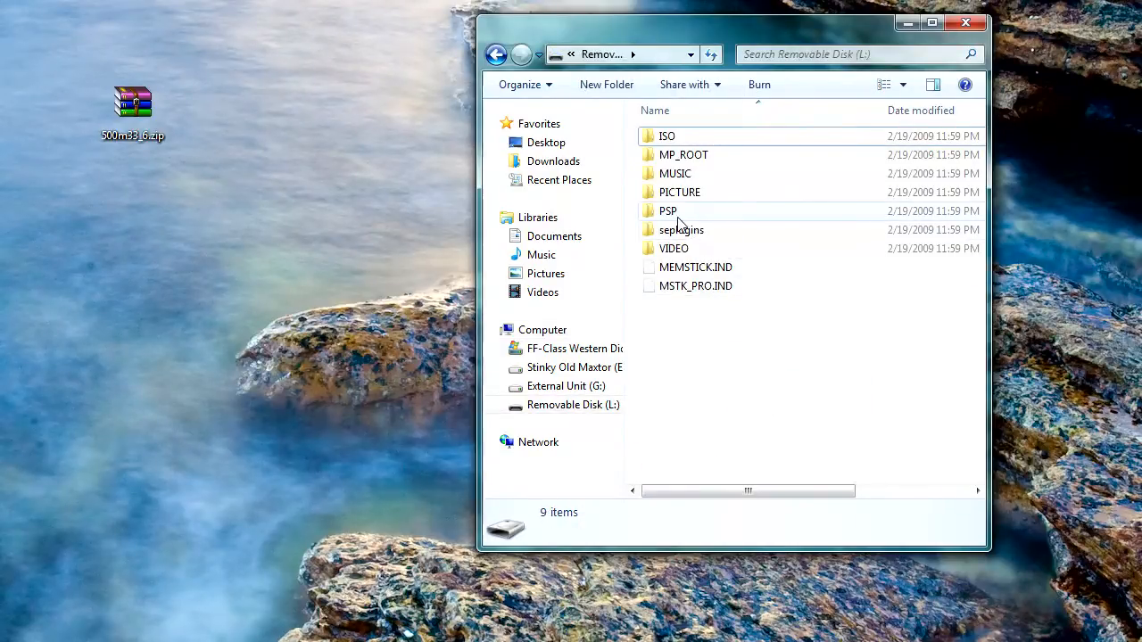
{"action": "double_click", "coordinate": [667, 210]}
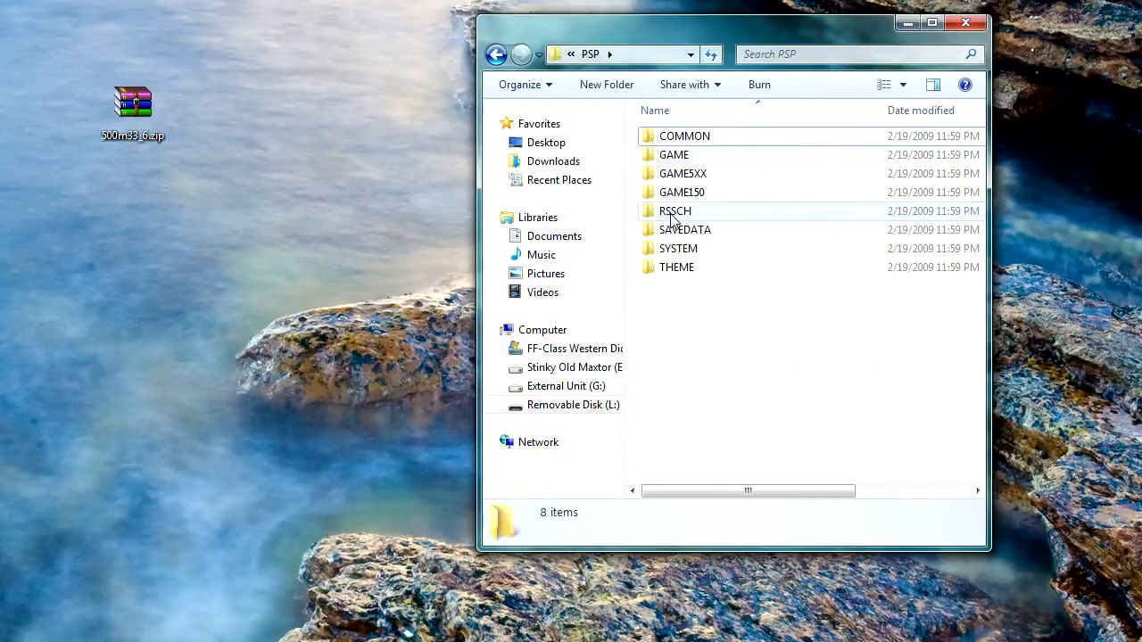
{"action": "double_click", "coordinate": [674, 154]}
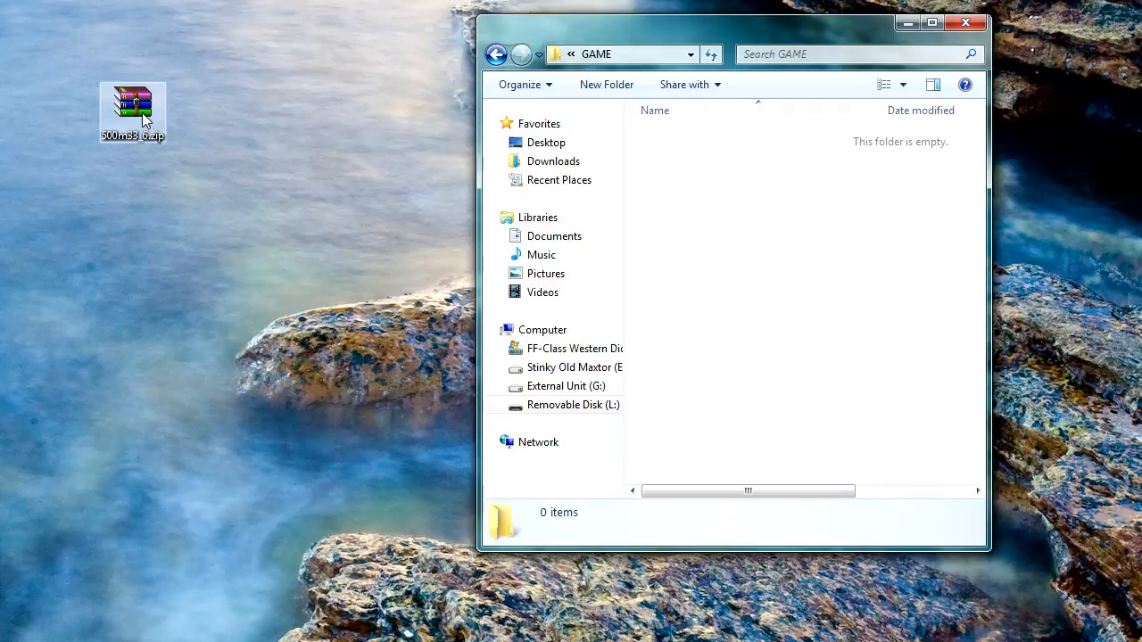
Open 500m33_6.zip from the desktop, dismiss the license notice, and select the UPDATE folder
{"action": "double_click", "coordinate": [132, 101]}
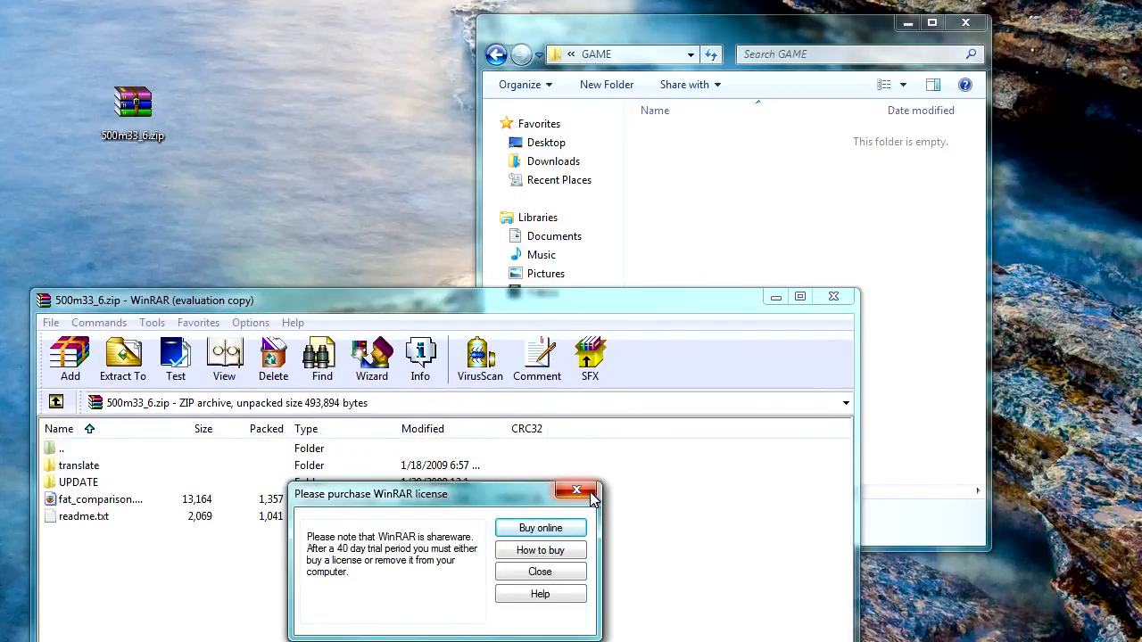
{"action": "left_click", "coordinate": [539, 571]}
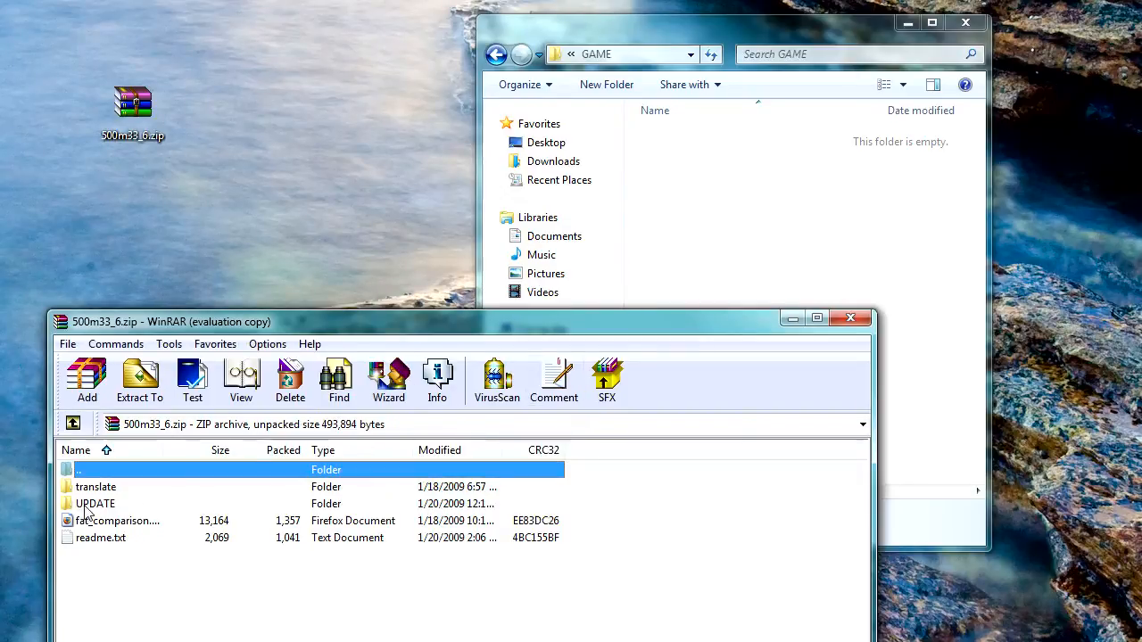
{"action": "left_click", "coordinate": [96, 503]}
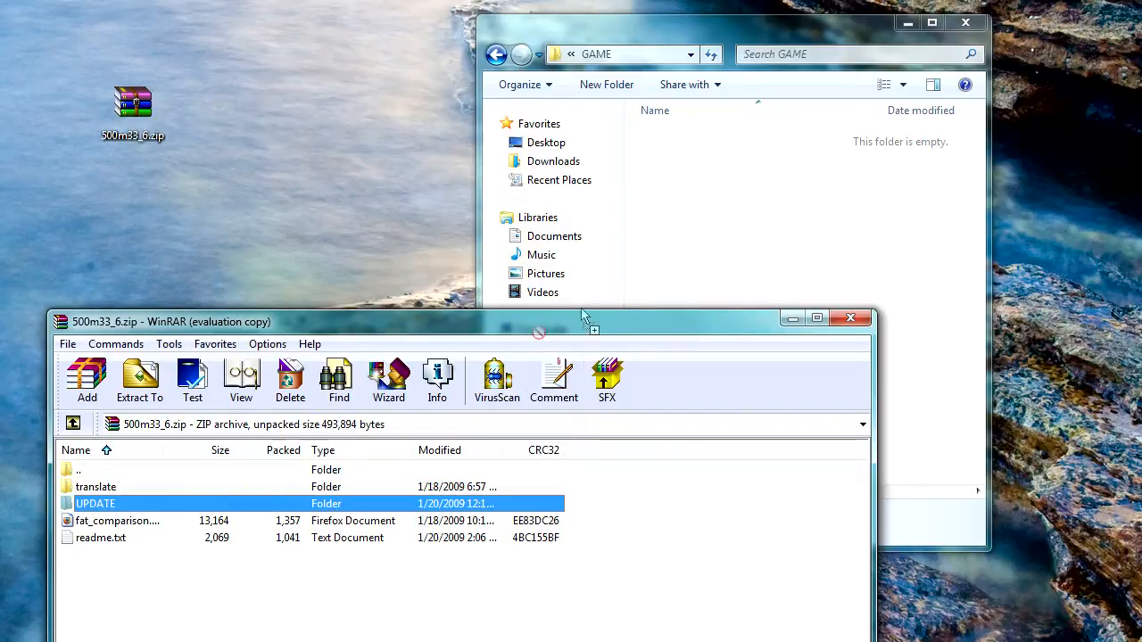